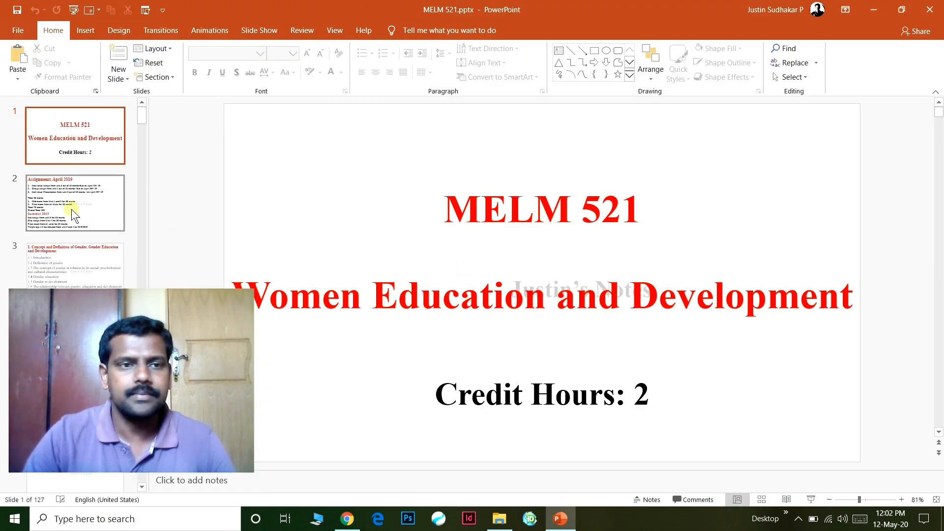
Show slide 3 of the finished deck with the faint watermark behind its content.
{"action": "left_click", "coordinate": [74, 267]}
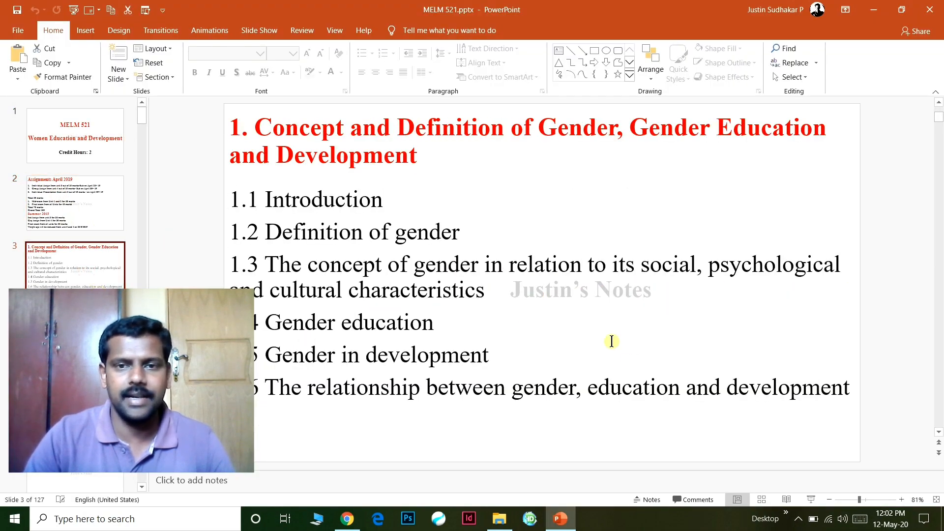
{"action": "mouse_move", "coordinate": [614, 304]}
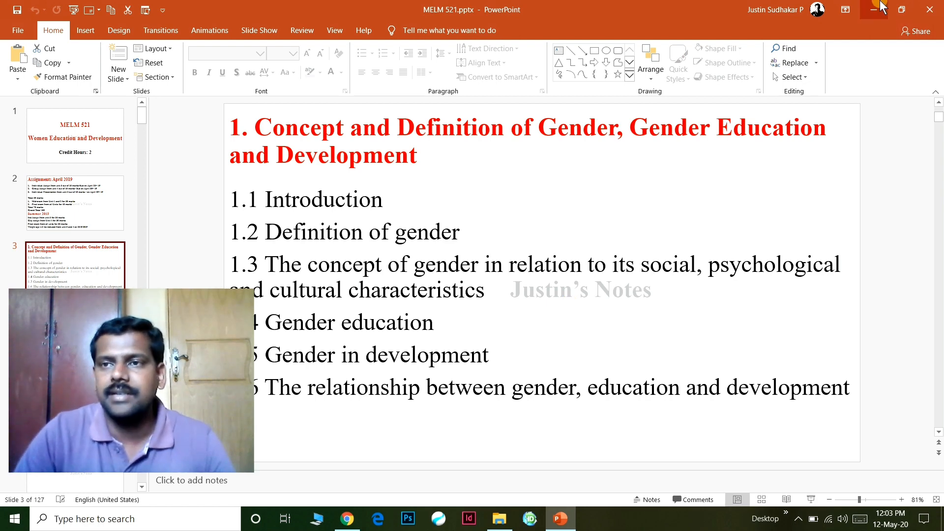
Switch to 'MELM 521 - Copy.pptx' and enter Slide Master view.
{"action": "left_click", "coordinate": [873, 10]}
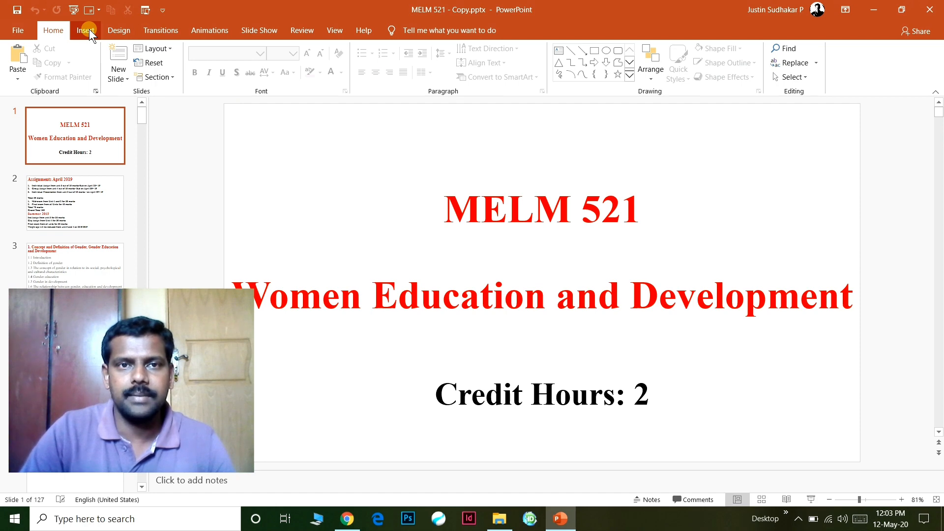
{"action": "left_click", "coordinate": [334, 31]}
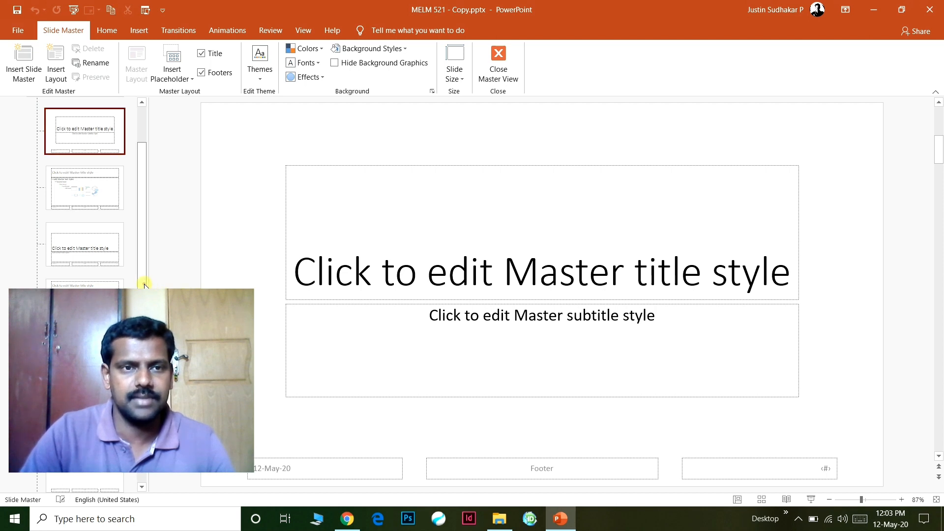
Start a new text box on the top-level parent master slide.
{"action": "left_click", "coordinate": [75, 134]}
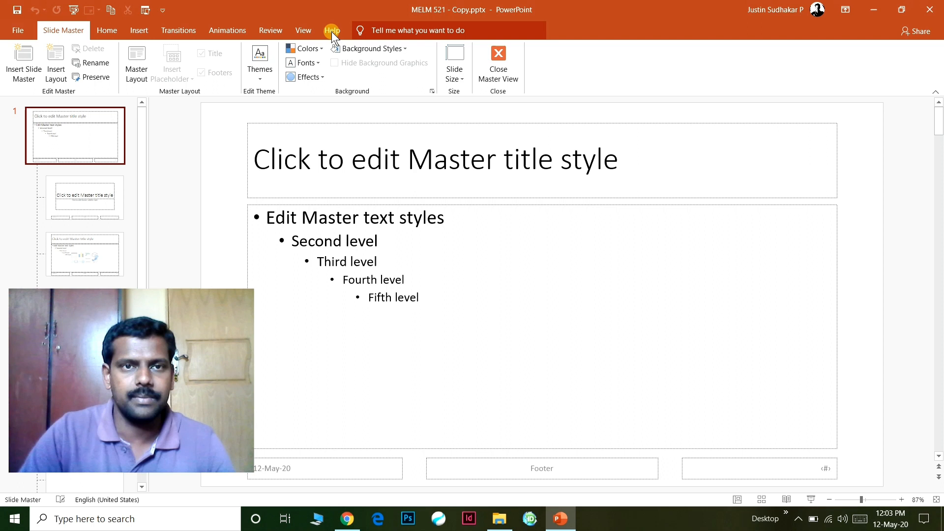
{"action": "left_click", "coordinate": [139, 30]}
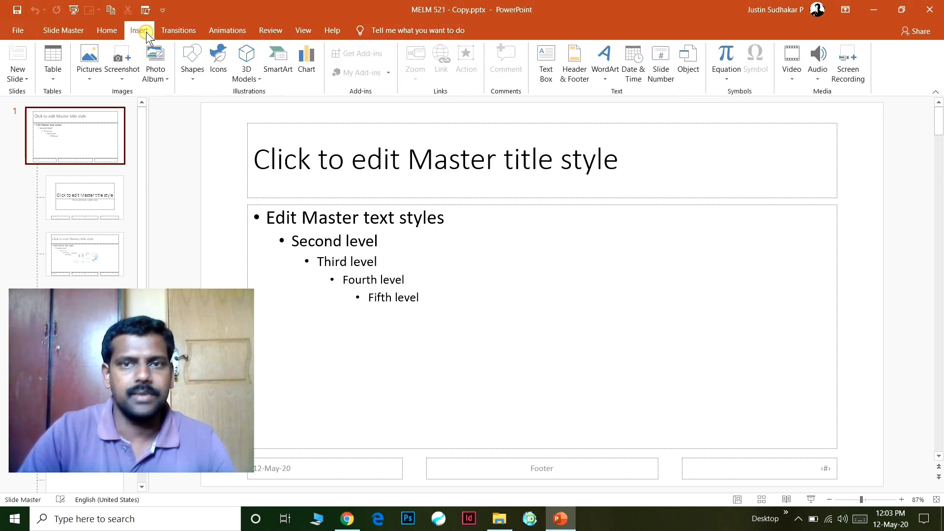
{"action": "left_click", "coordinate": [544, 62]}
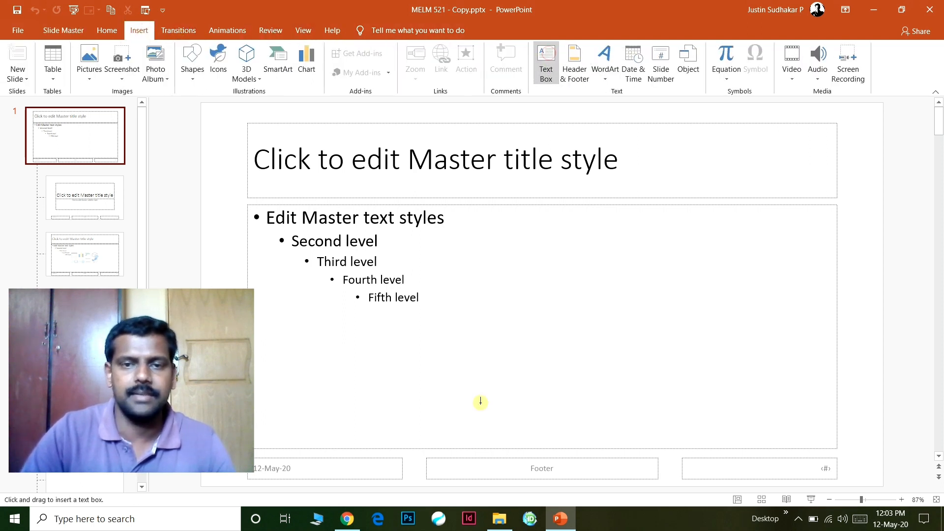
{"action": "mouse_move", "coordinate": [491, 291]}
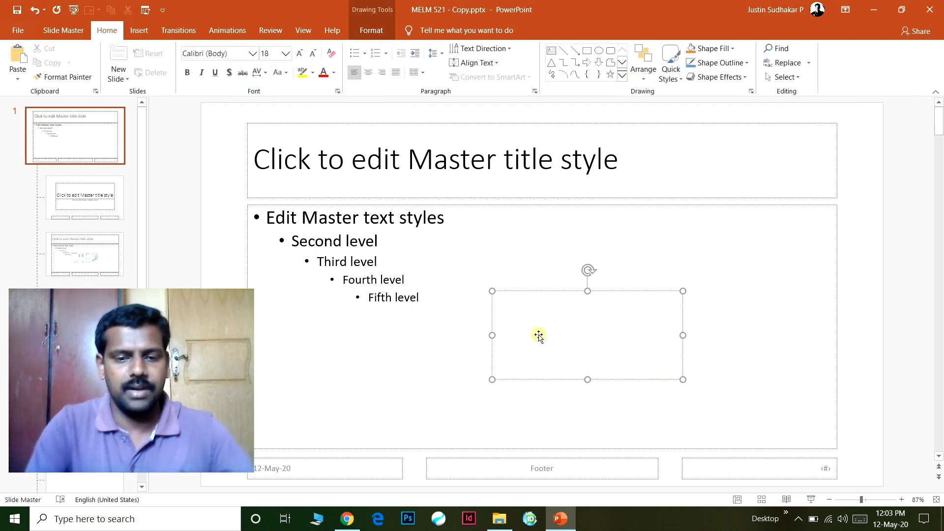
Enter 'Justin's Notes' in the master text box, set in Times New Roman at 28 pt.
{"action": "type", "text": "Justin"}
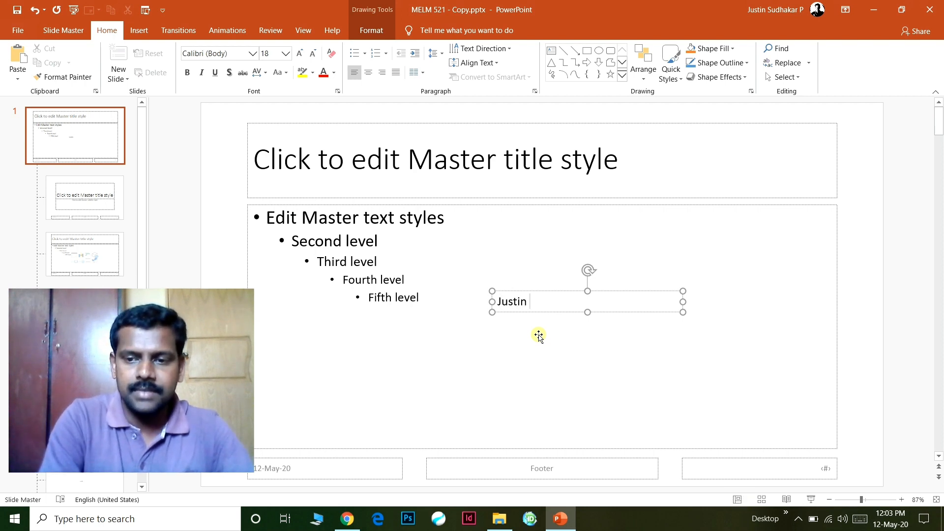
{"action": "type", "text": "'S"}
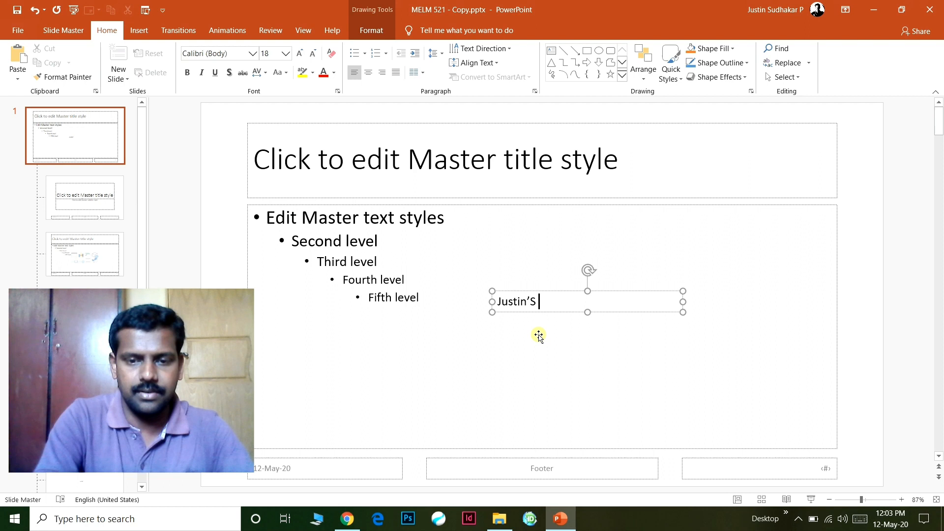
{"action": "key", "text": "Backspace"}
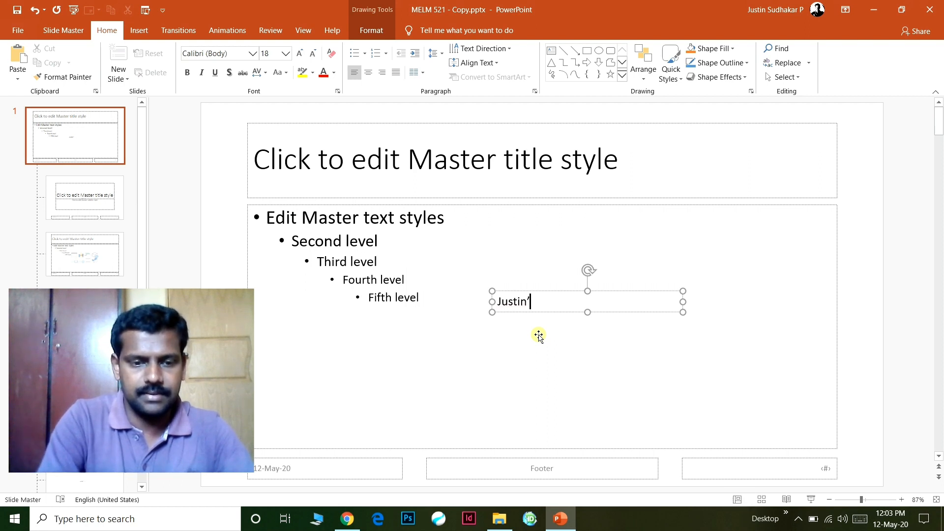
{"action": "type", "text": "s"}
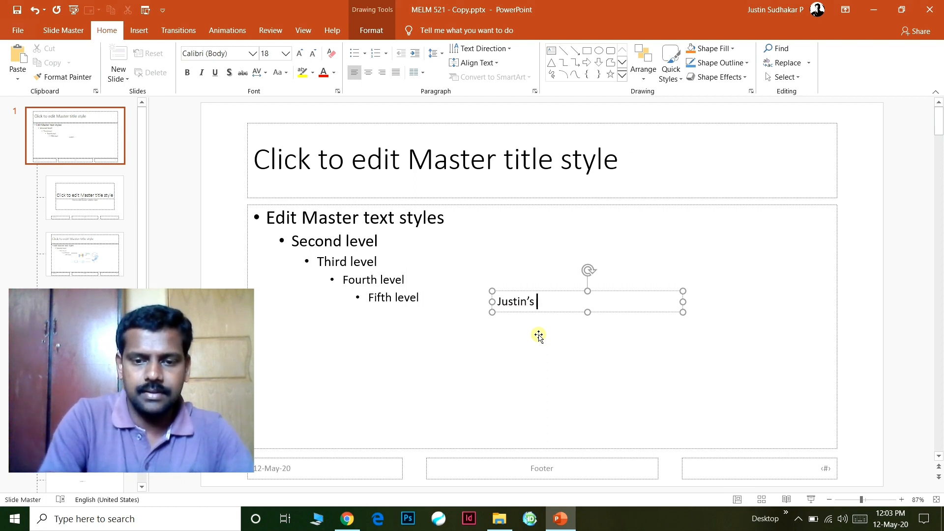
{"action": "type", "text": "Notes"}
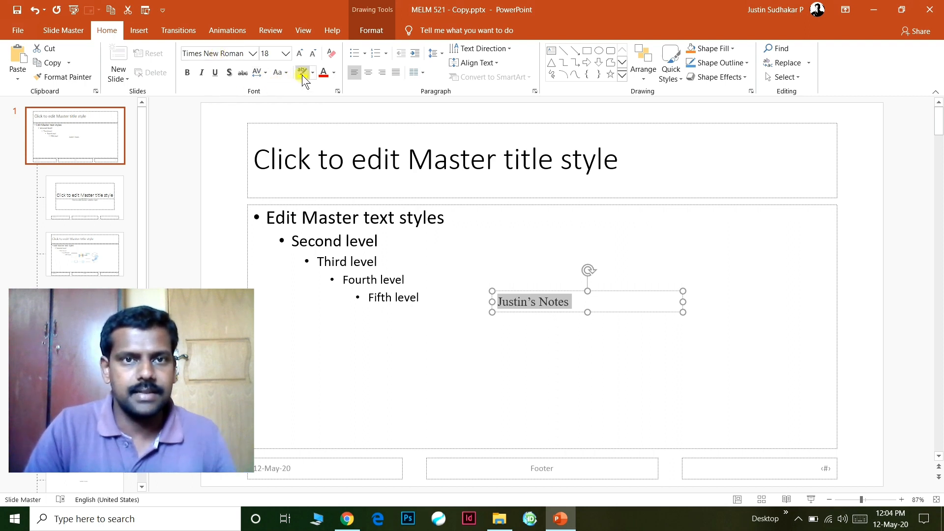
{"action": "mouse_move", "coordinate": [298, 53]}
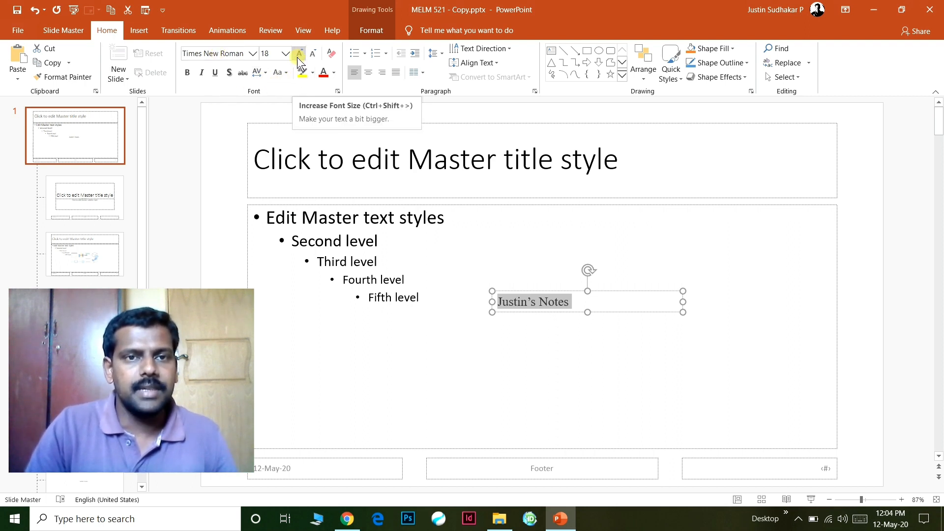
{"action": "left_click", "coordinate": [297, 54]}
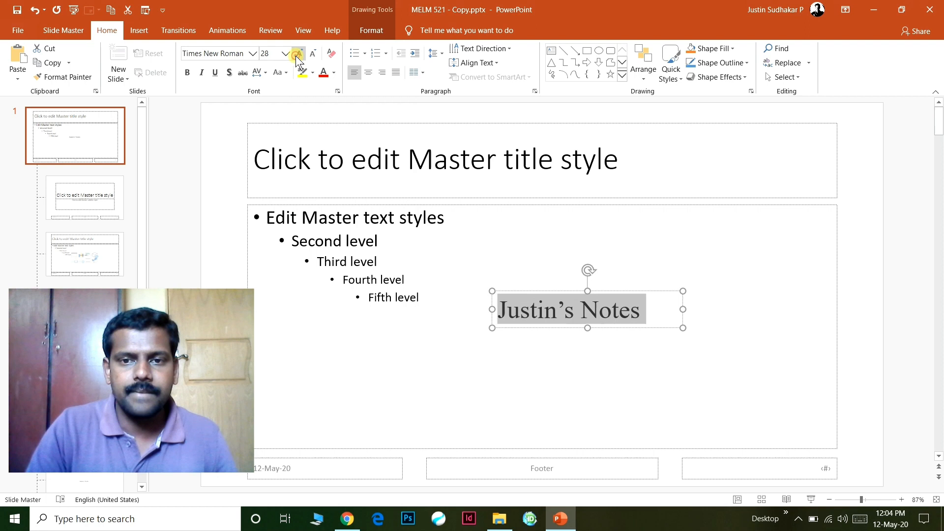
Enlarge 'Justin's Notes' to 44 pt bold on the master.
{"action": "left_click", "coordinate": [312, 53]}
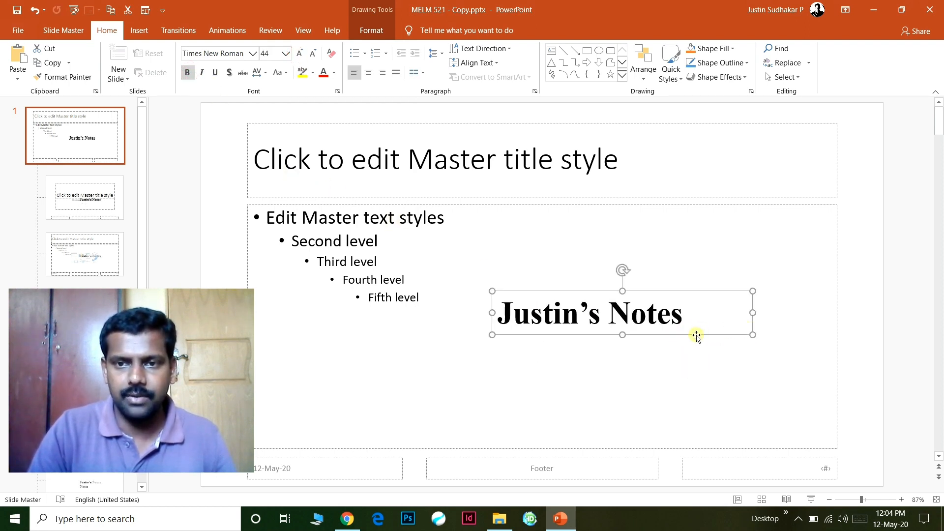
{"action": "mouse_move", "coordinate": [677, 354]}
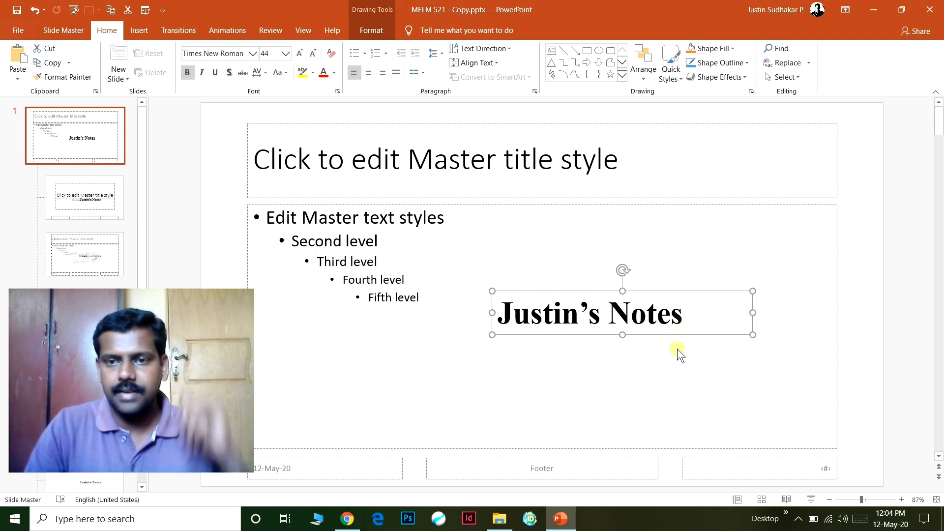
{"action": "mouse_move", "coordinate": [692, 320]}
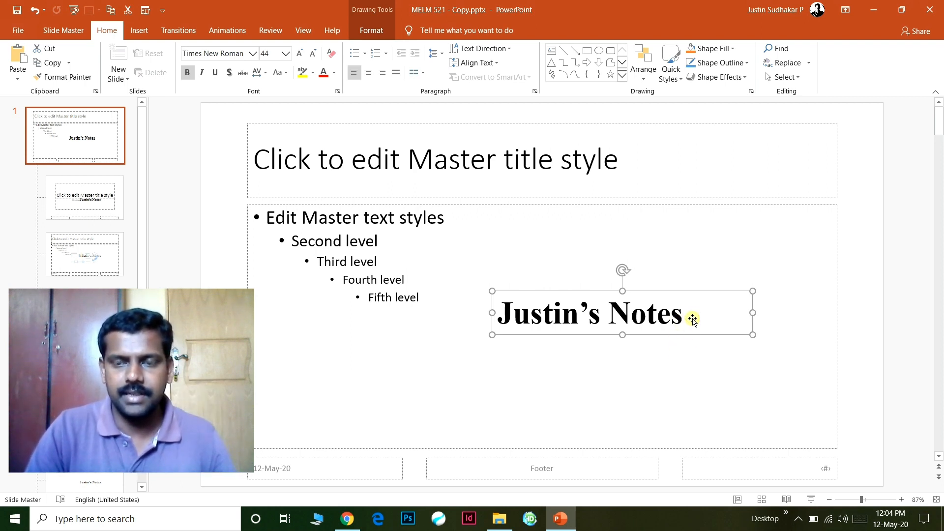
Set the watermark text fill to 84% transparency in Format Shape.
{"action": "right_click", "coordinate": [691, 319]}
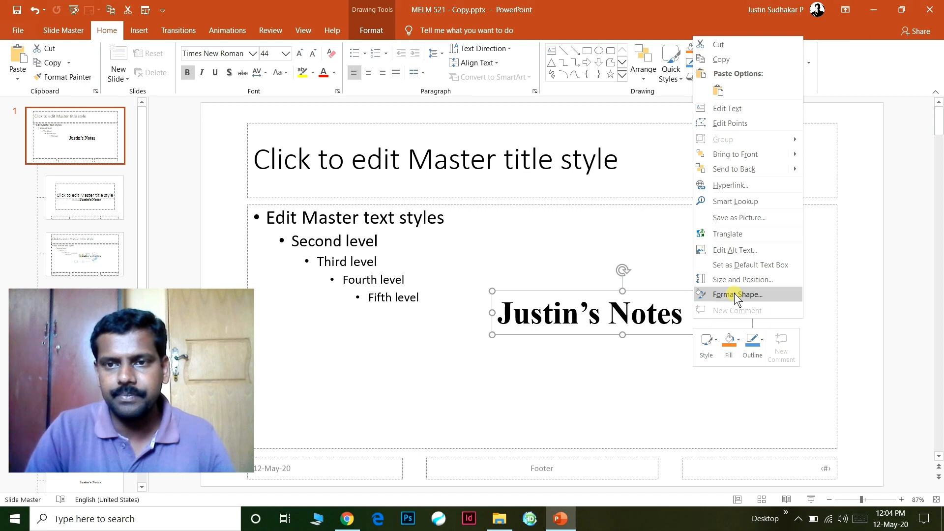
{"action": "left_click", "coordinate": [736, 294]}
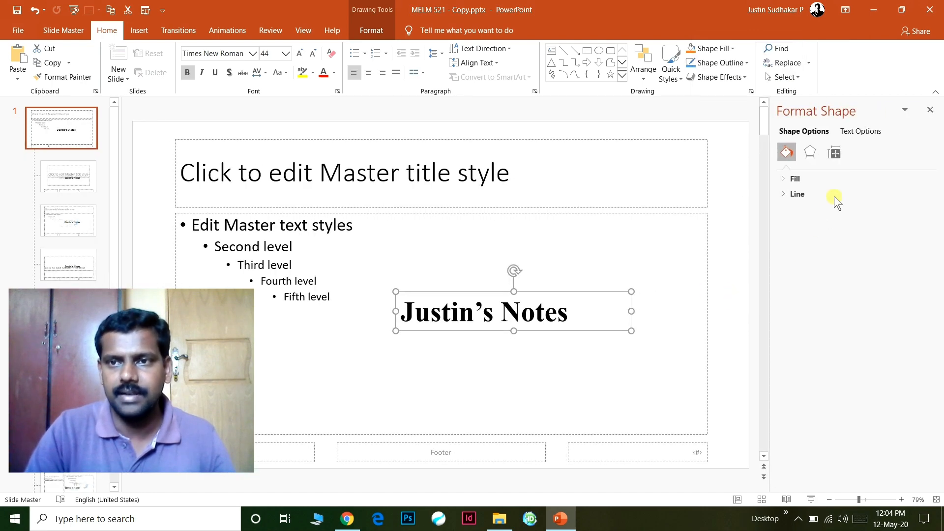
{"action": "left_click", "coordinate": [859, 131]}
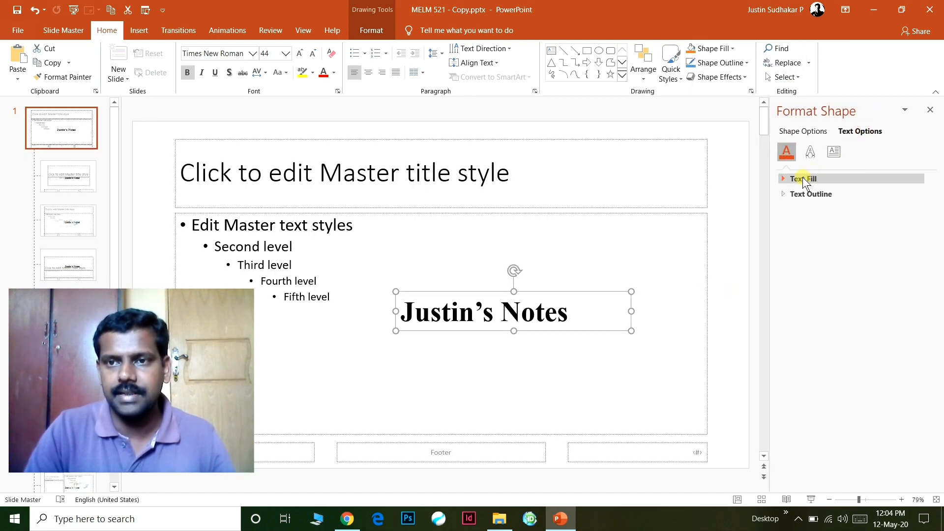
{"action": "left_click", "coordinate": [803, 178]}
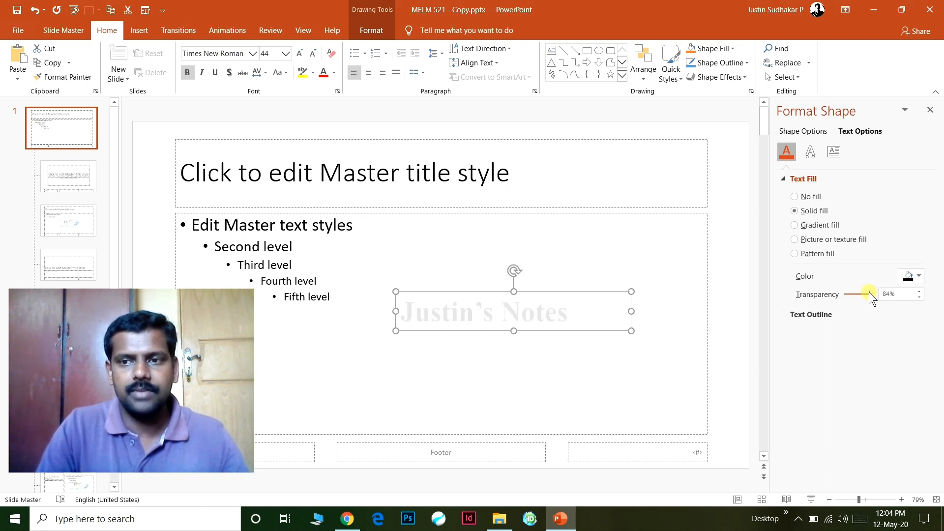
{"action": "mouse_move", "coordinate": [930, 110]}
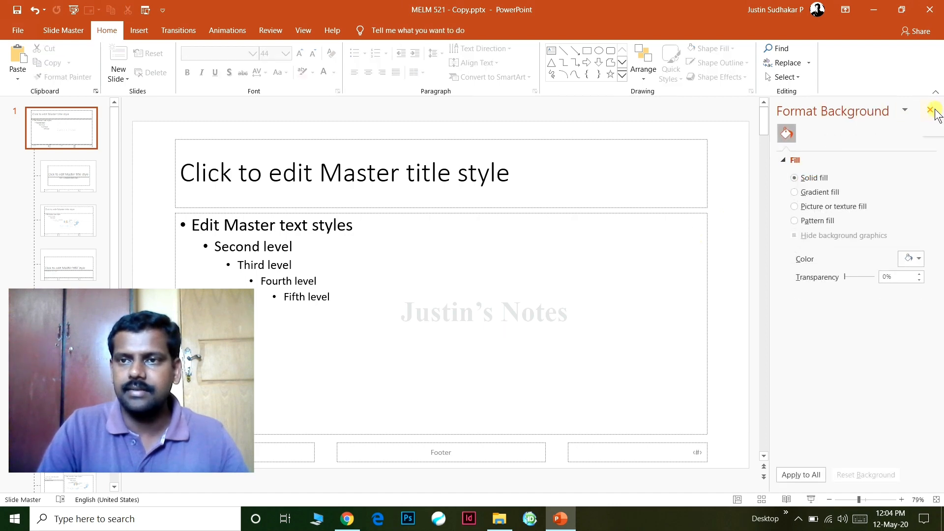
Leave Slide Master view so the faint watermark shows behind slide 1.
{"action": "left_click", "coordinate": [932, 112]}
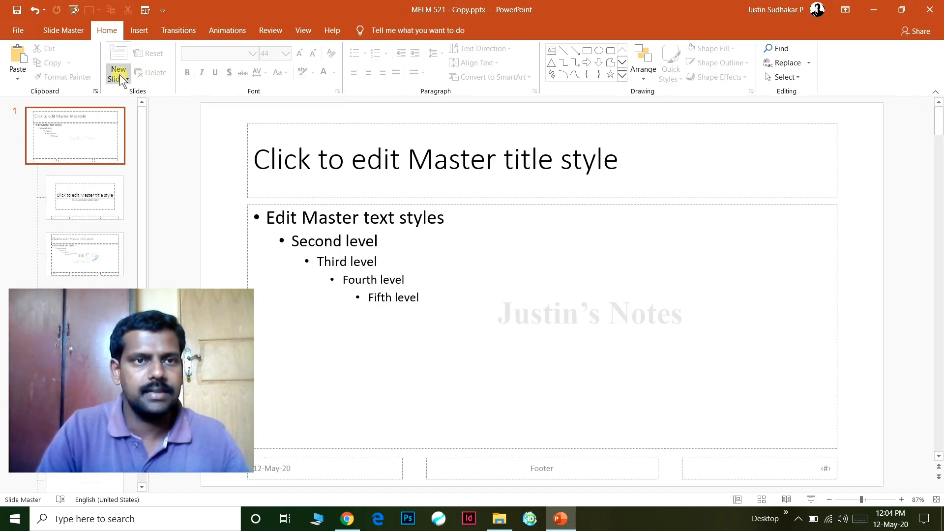
{"action": "left_click", "coordinate": [63, 31]}
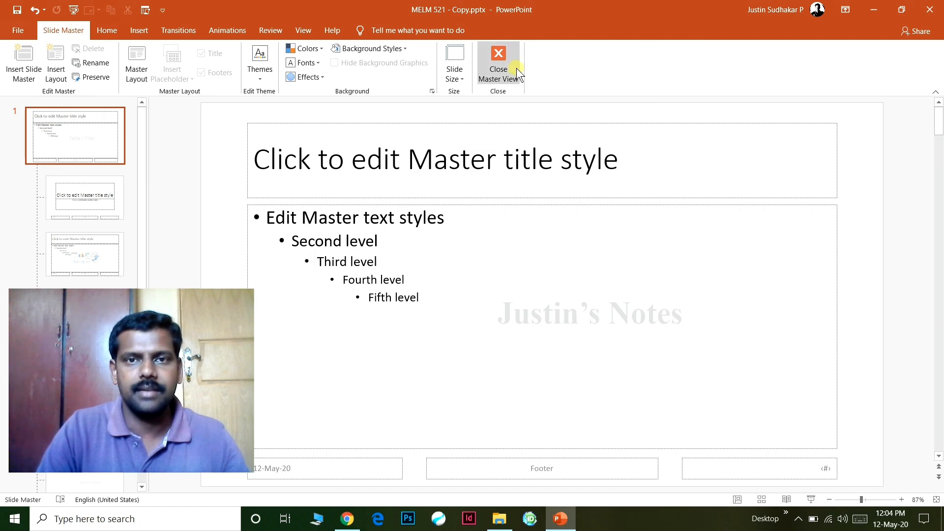
{"action": "left_click", "coordinate": [497, 63]}
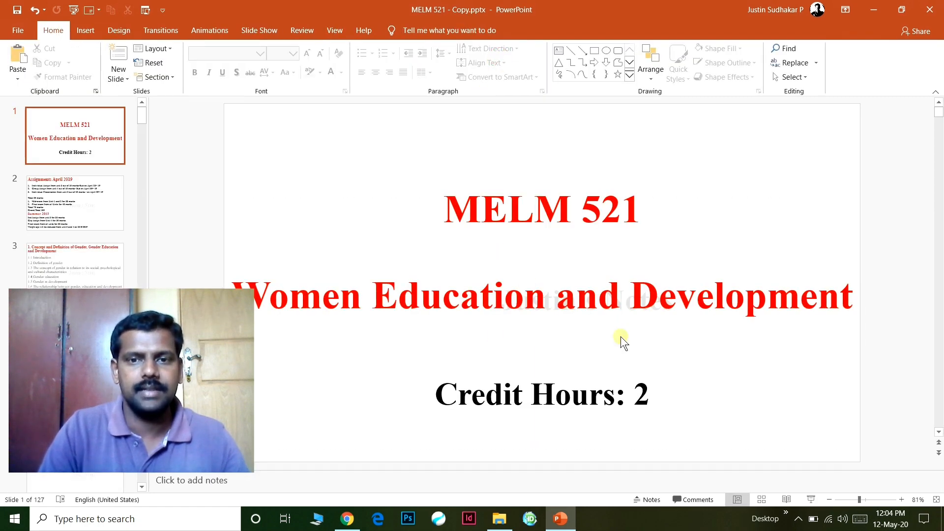
Check the watermark on slides 2 and 4, then minimize and restore the window.
{"action": "left_click", "coordinate": [74, 202]}
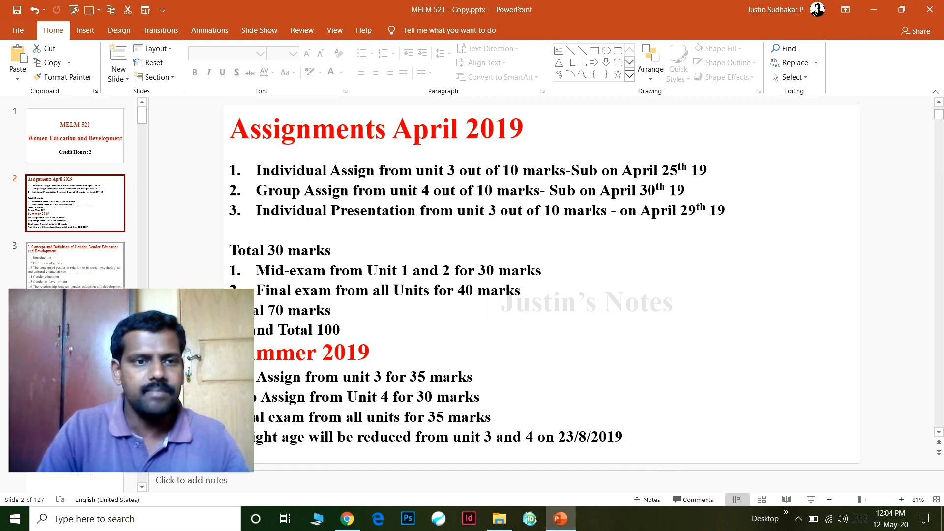
{"action": "left_click", "coordinate": [76, 267]}
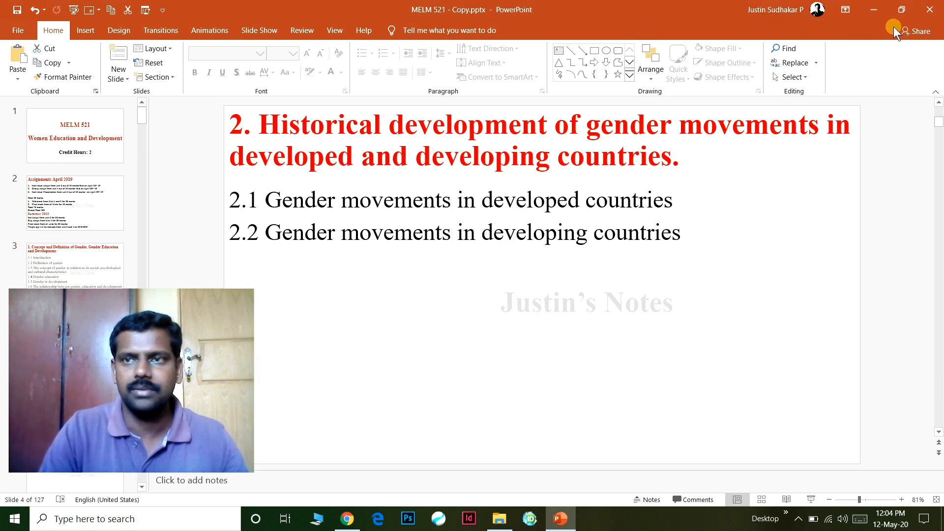
{"action": "left_click", "coordinate": [929, 9]}
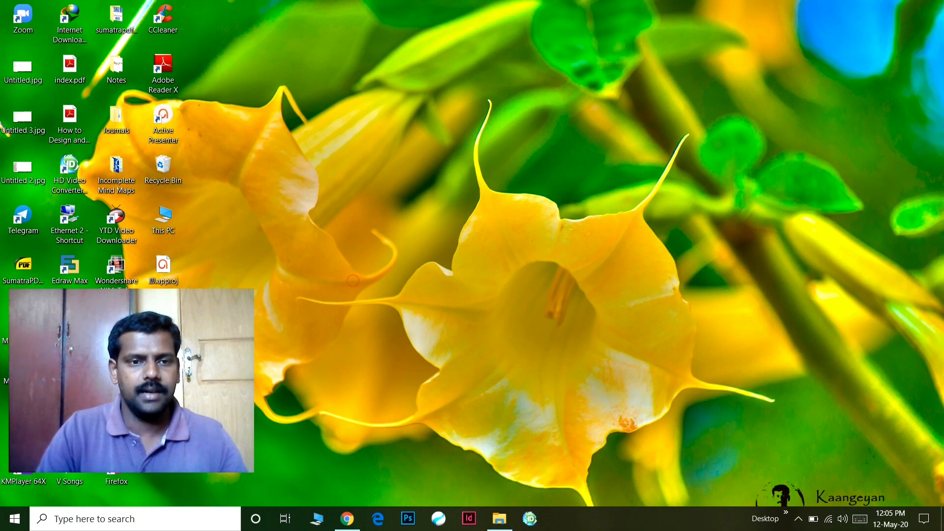
{"action": "left_click", "coordinate": [559, 518]}
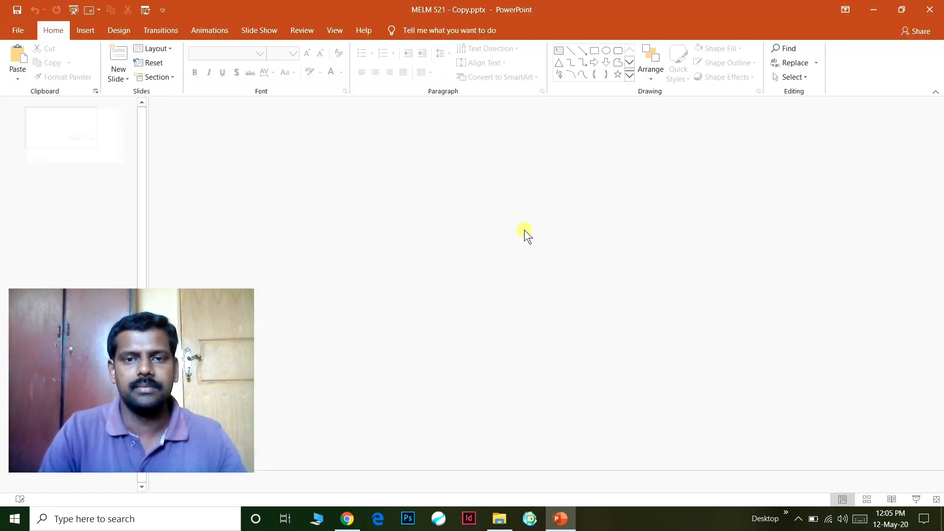